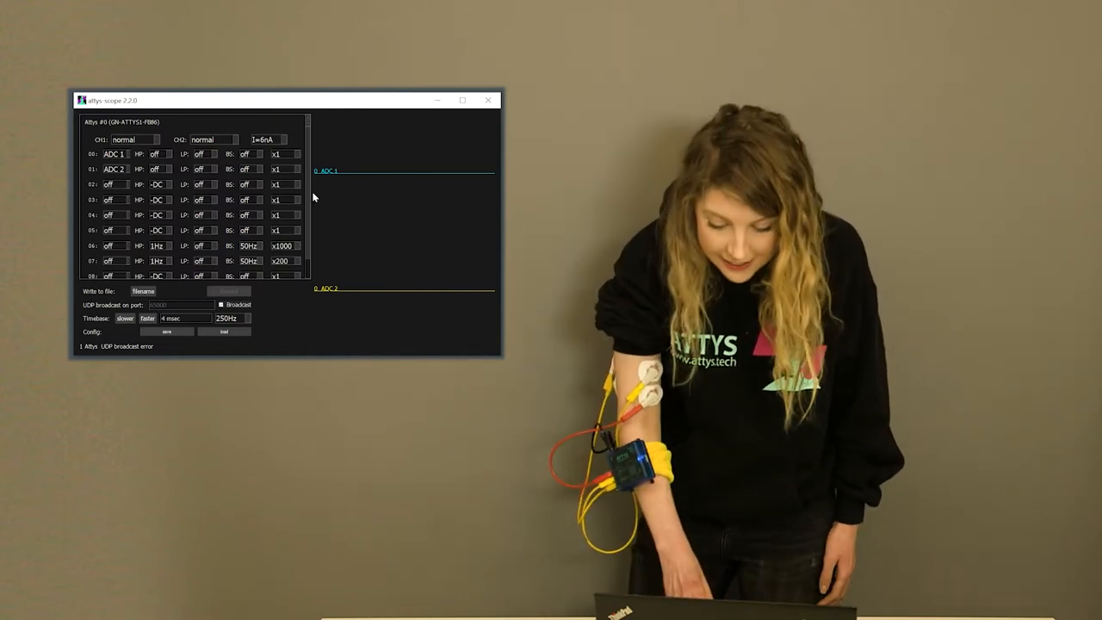
# - Set ADC1 amplification to x5000 and its high-pass filter to 1Hz
pyautogui.click(285, 153)
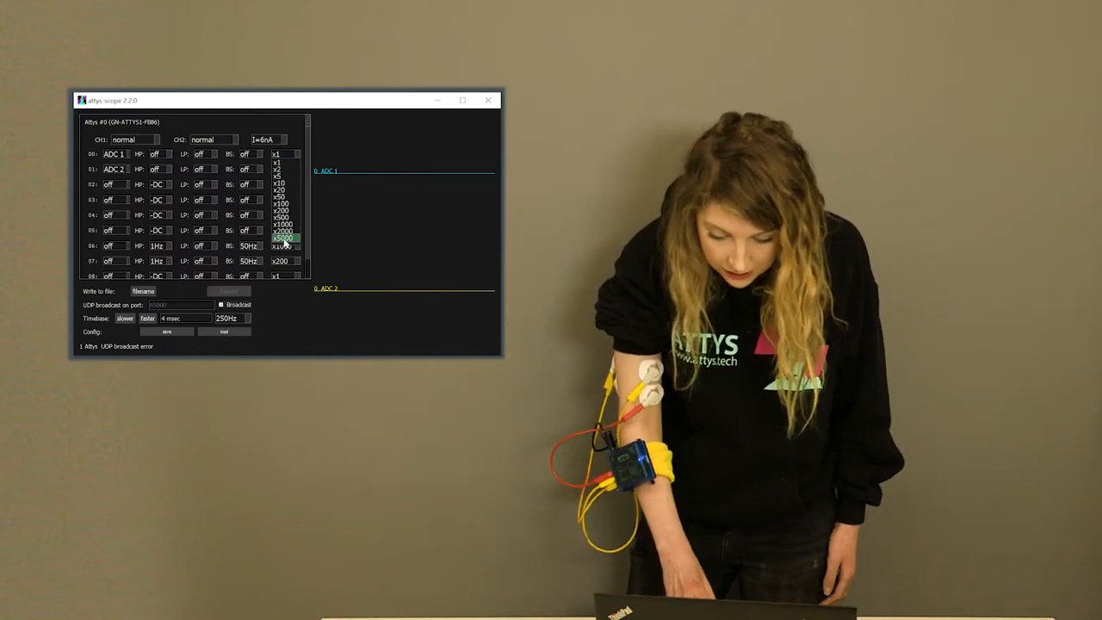
pyautogui.click(279, 238)
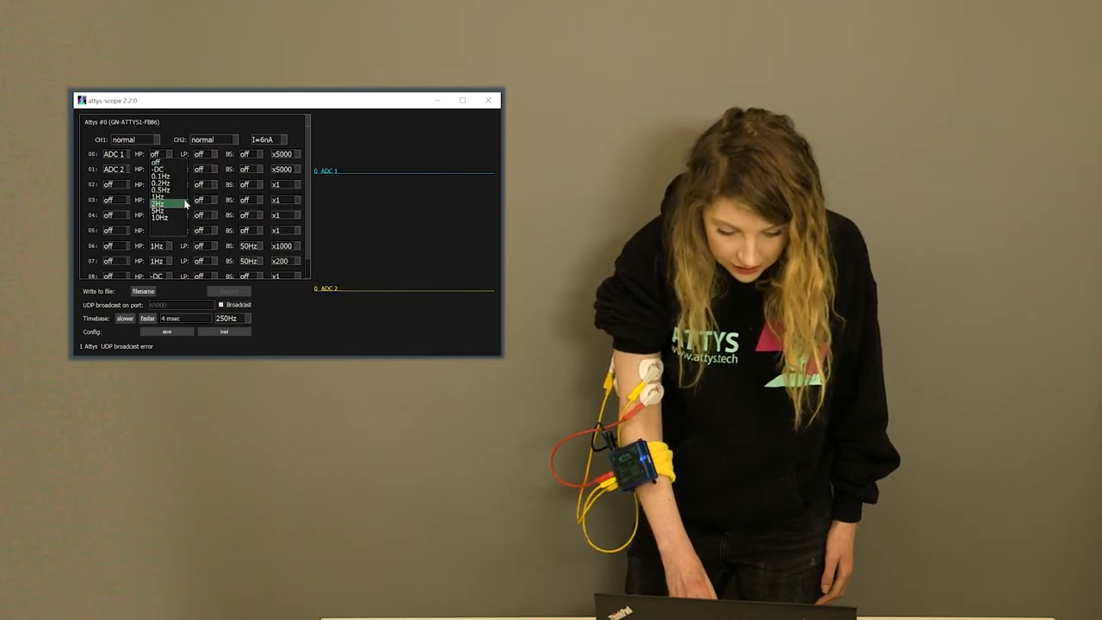
pyautogui.click(158, 191)
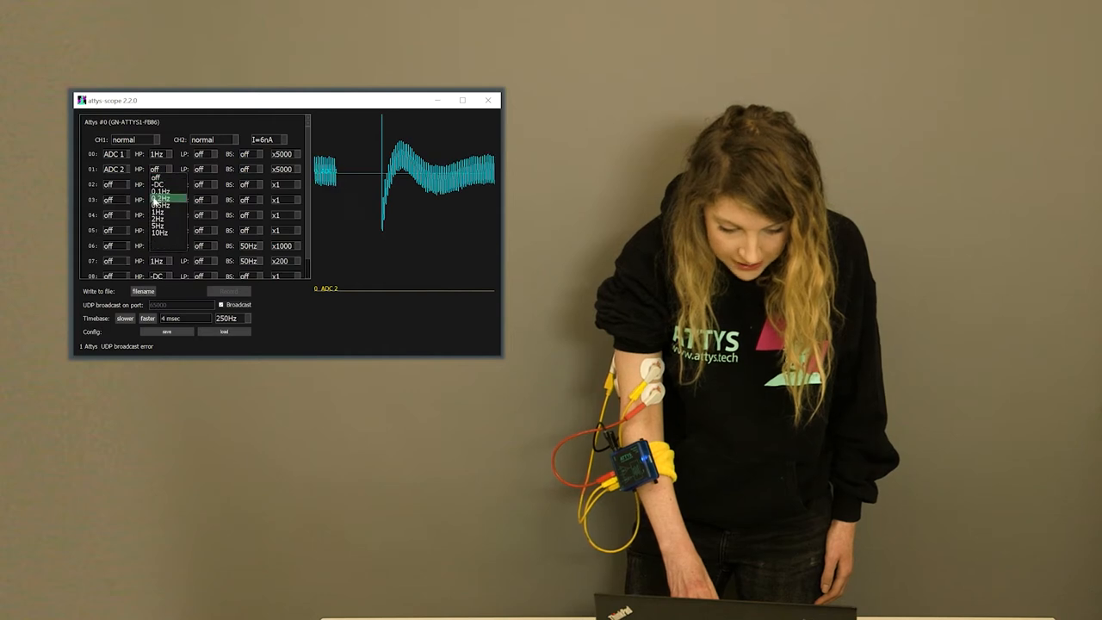
# - High-pass ADC2 at 1Hz, then lower both channels' amplification to x1000
pyautogui.click(158, 184)
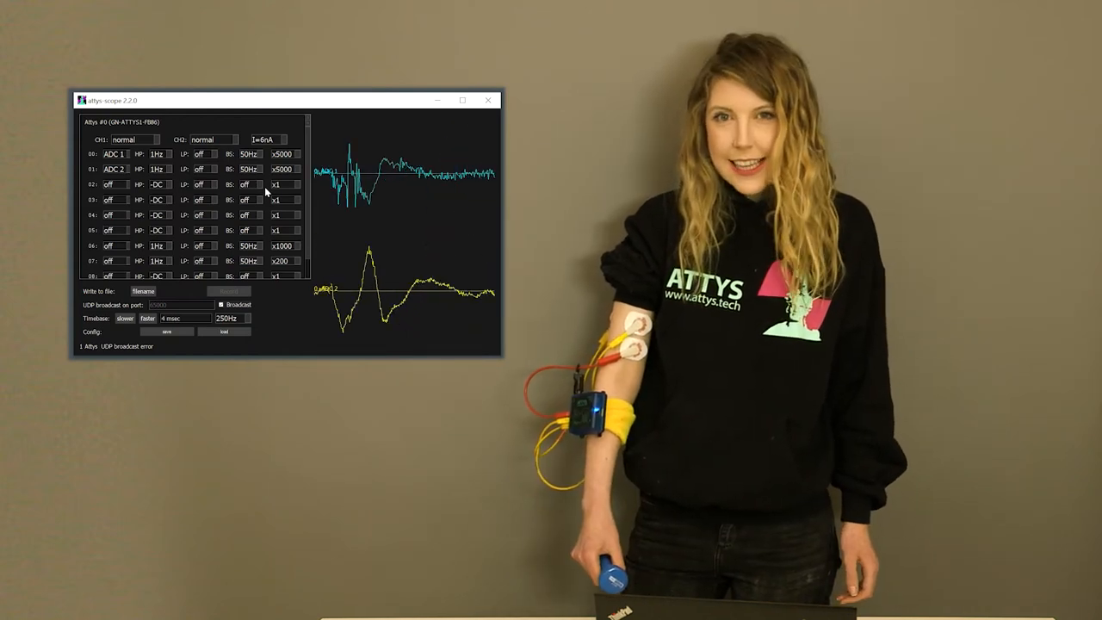
pyautogui.click(284, 168)
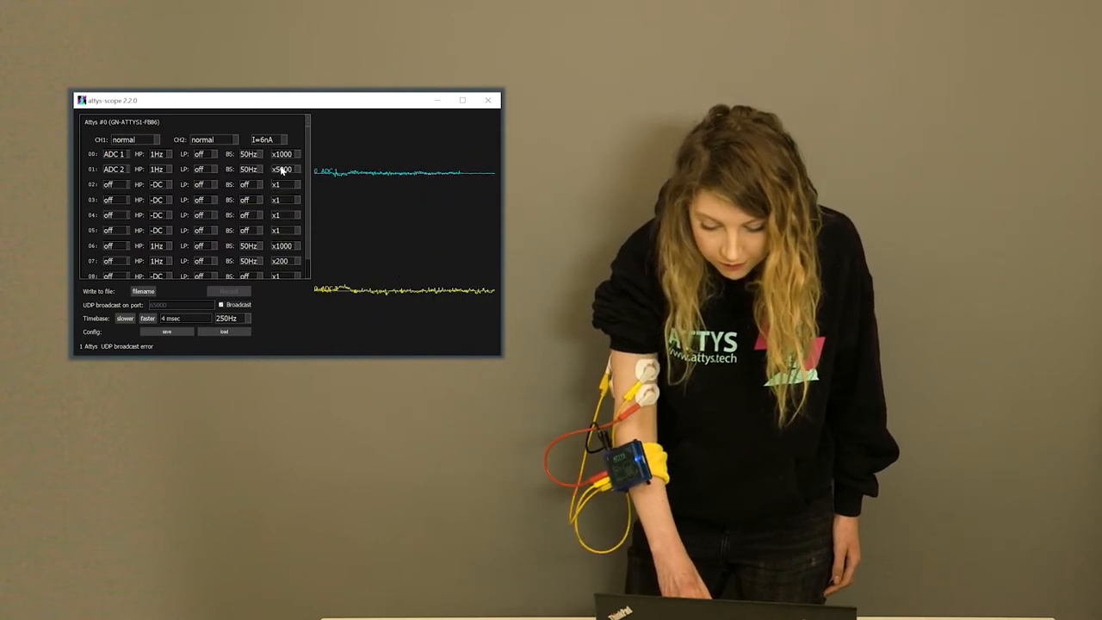
pyautogui.click(283, 169)
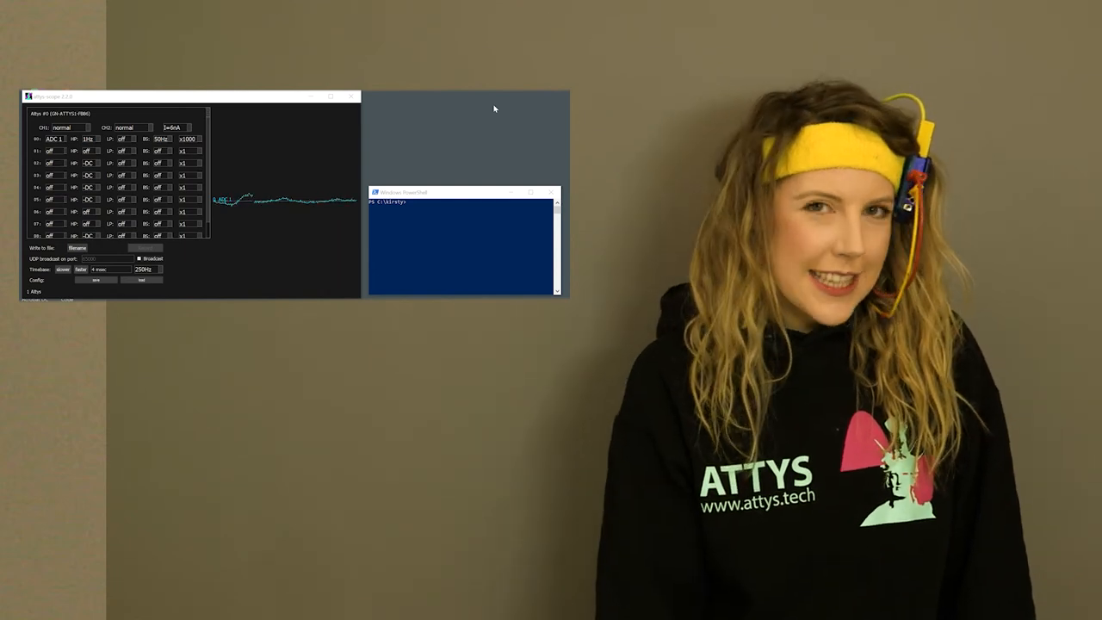
# - Focus the PowerShell console and enter the clear command at the prompt
pyautogui.click(187, 138)
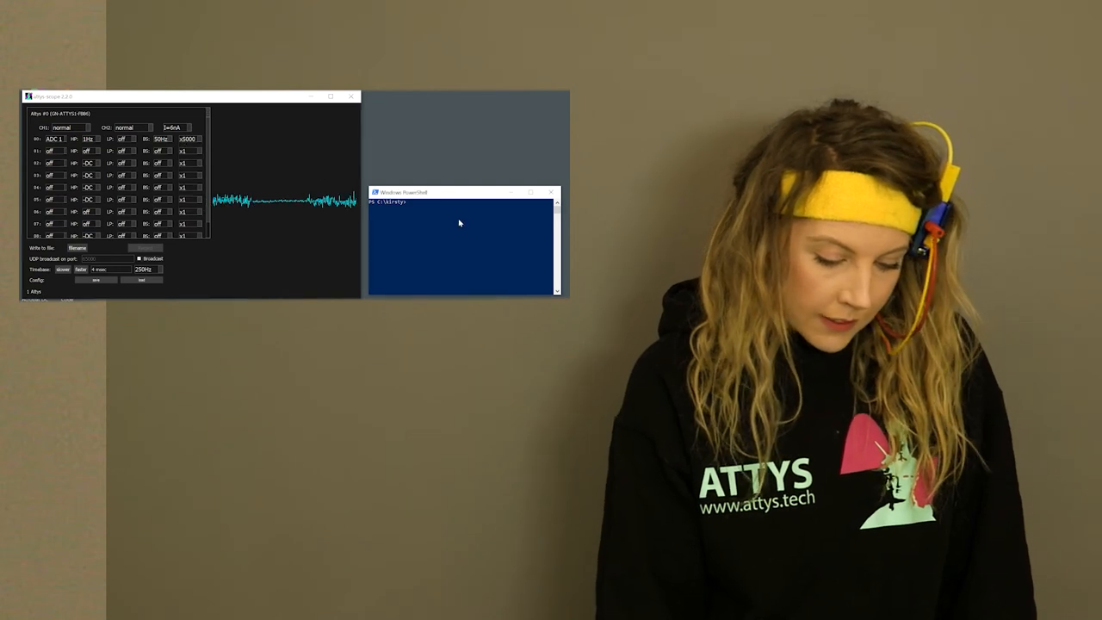
pyautogui.write('clear')
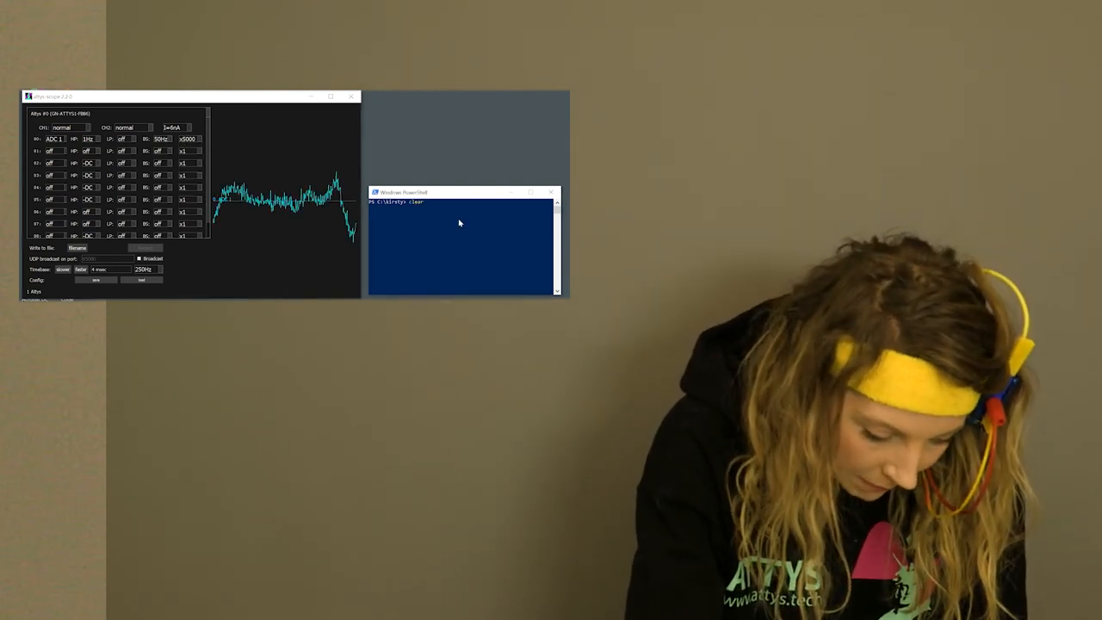